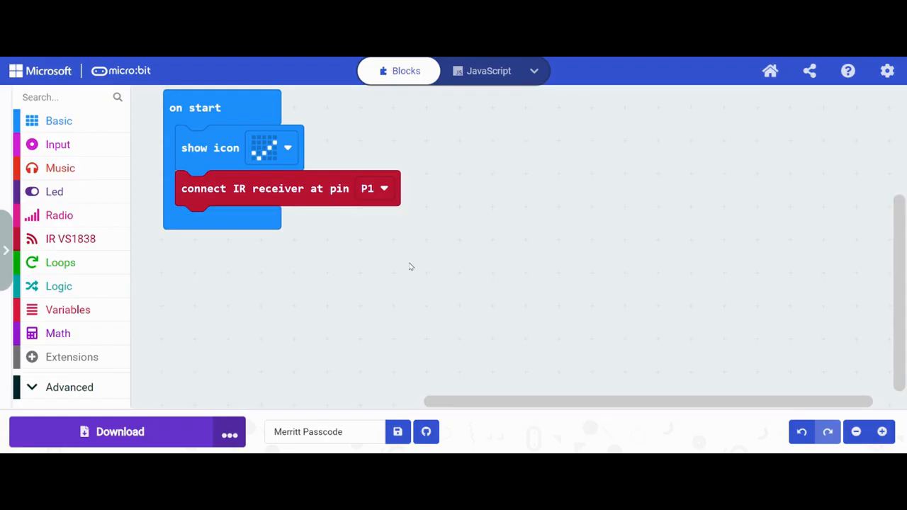
{"action": "mouse_move", "coordinate": [109, 268]}
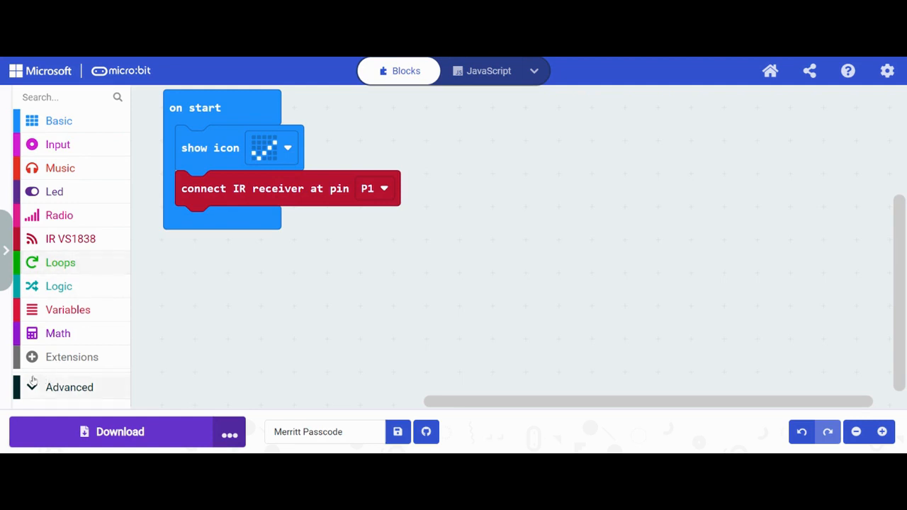
Place a 'set list to array of 0, 1' block from Advanced > Arrays into on start.
{"action": "left_click", "coordinate": [69, 387]}
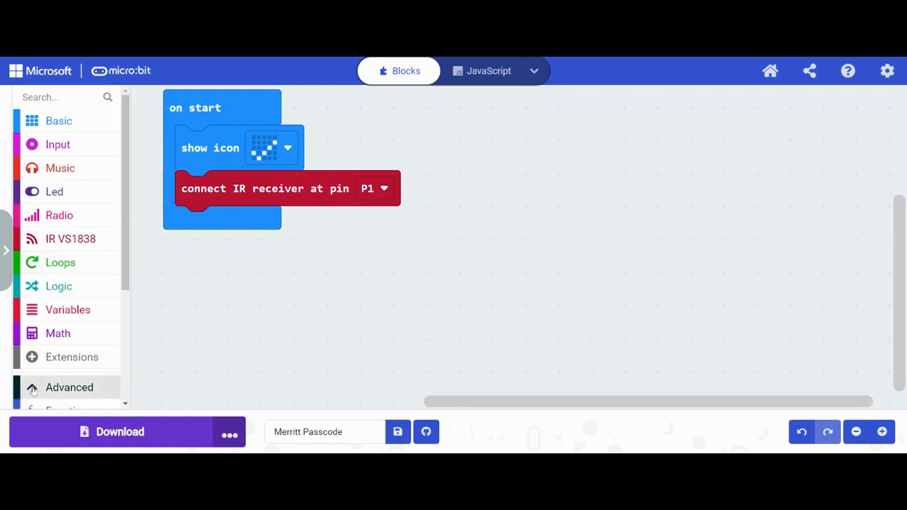
{"action": "left_click", "coordinate": [68, 387]}
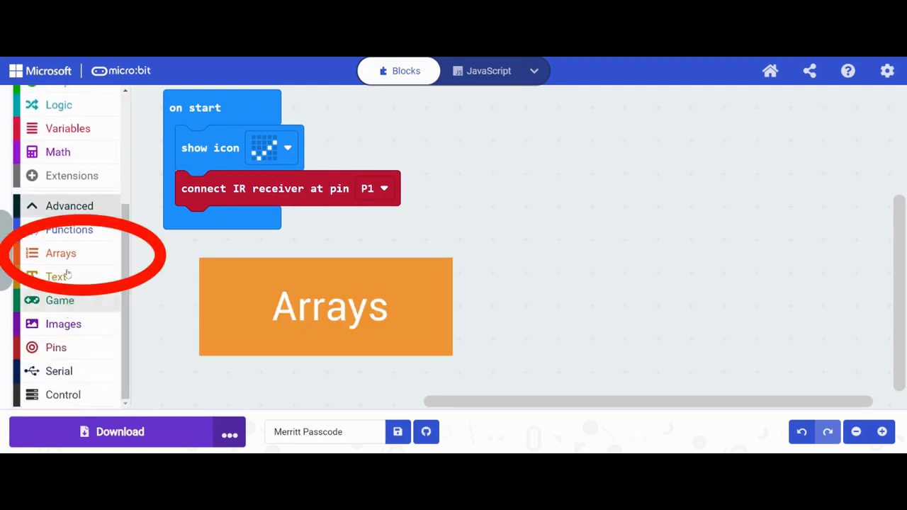
{"action": "left_click", "coordinate": [60, 253]}
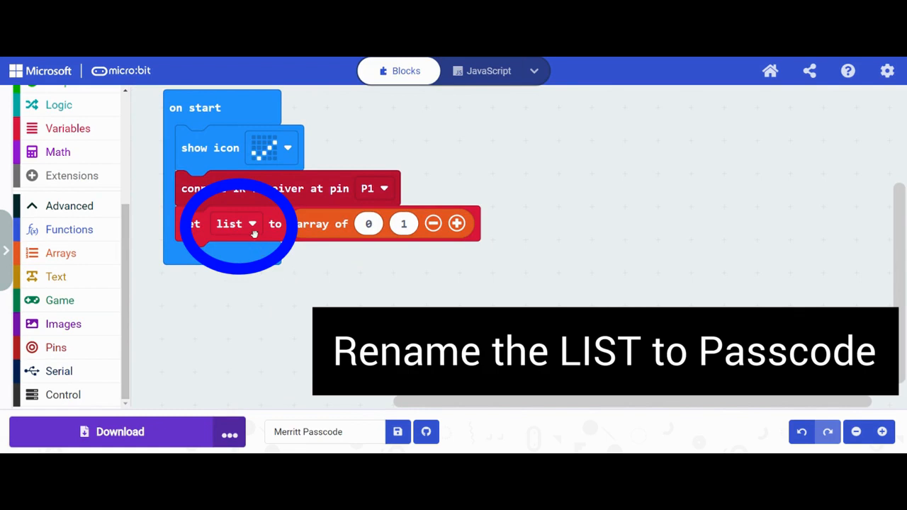
Rename the array variable 'list' to 'Passcode'.
{"action": "left_click", "coordinate": [235, 224]}
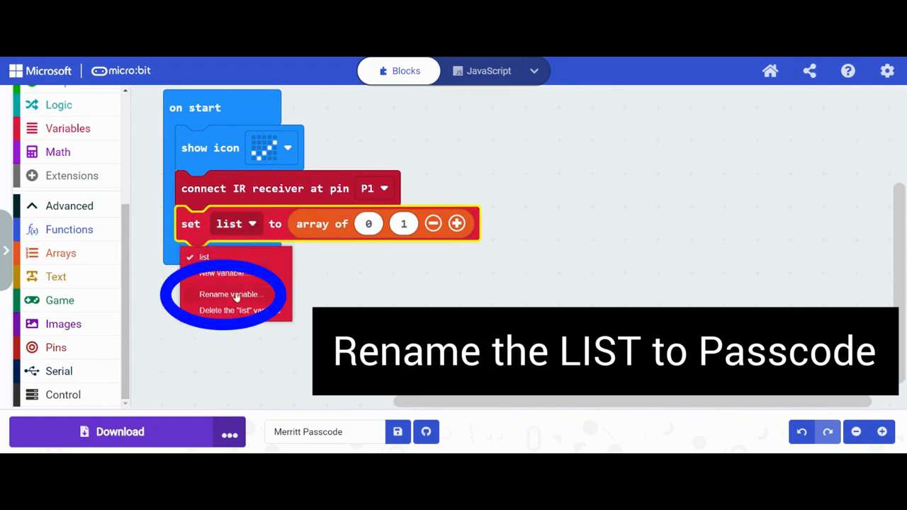
{"action": "type", "text": "Pas"}
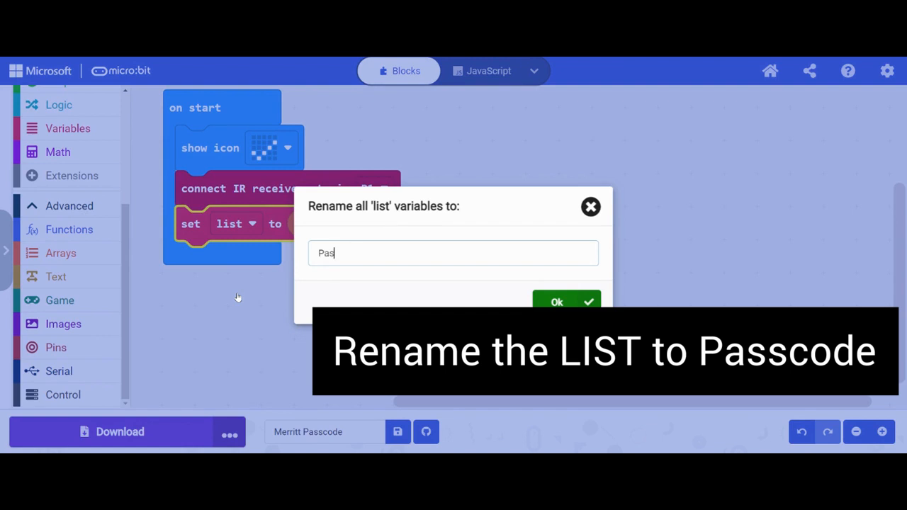
{"action": "left_click", "coordinate": [556, 302]}
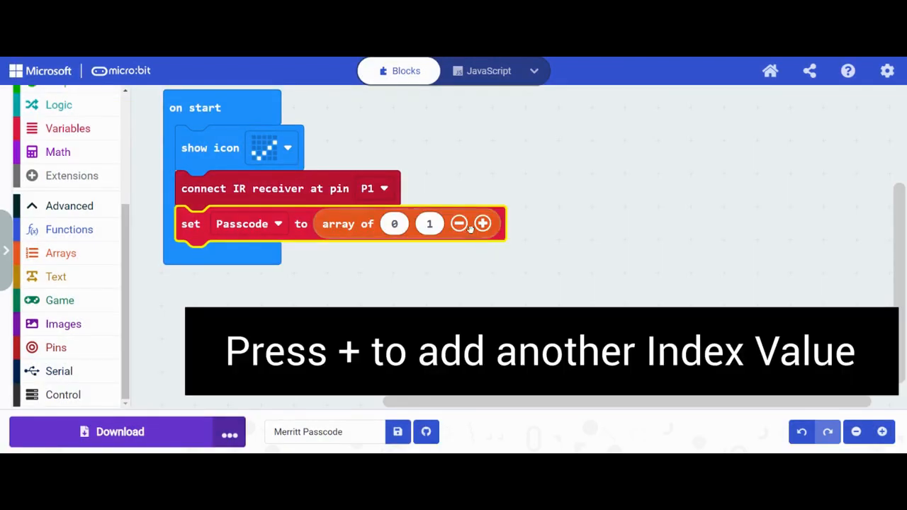
Add a third slot to the Passcode array and set its values to 5, 3, 1.
{"action": "left_click", "coordinate": [482, 223]}
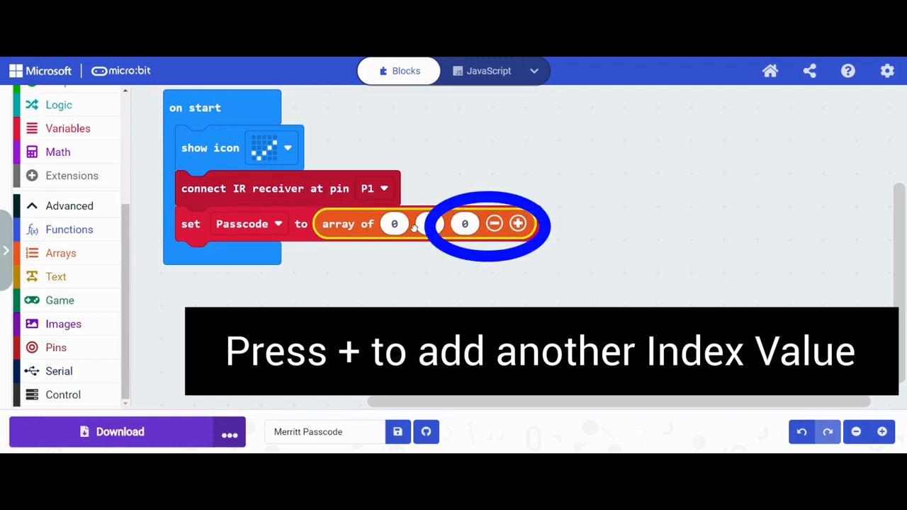
{"action": "left_click", "coordinate": [518, 224]}
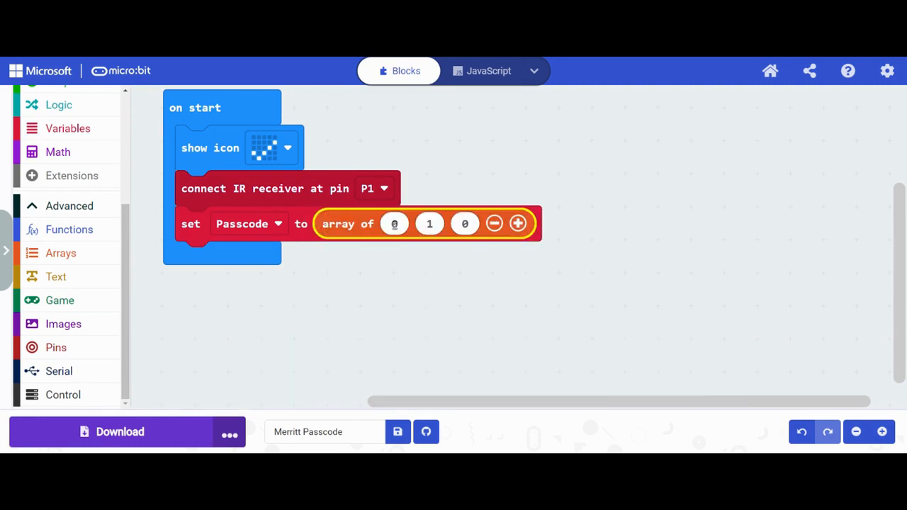
{"action": "left_click", "coordinate": [394, 223]}
{"action": "type", "text": "5"}
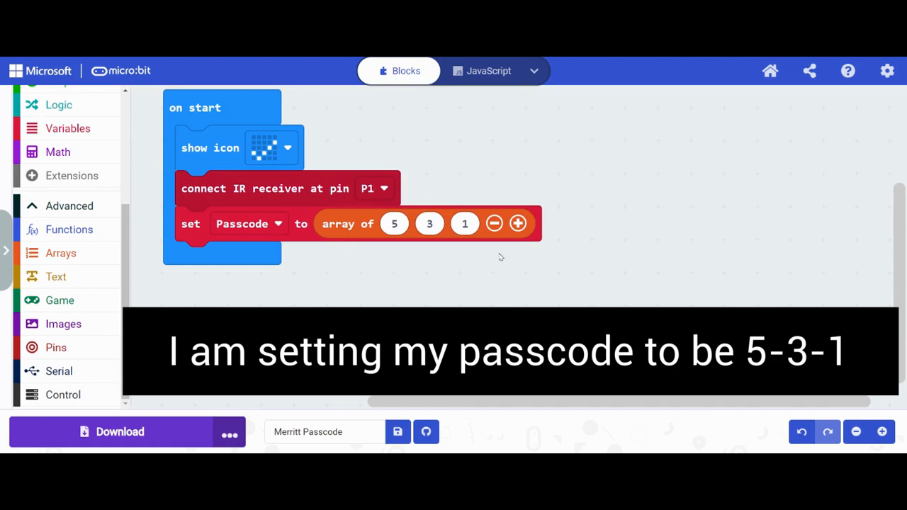
{"action": "mouse_move", "coordinate": [481, 286]}
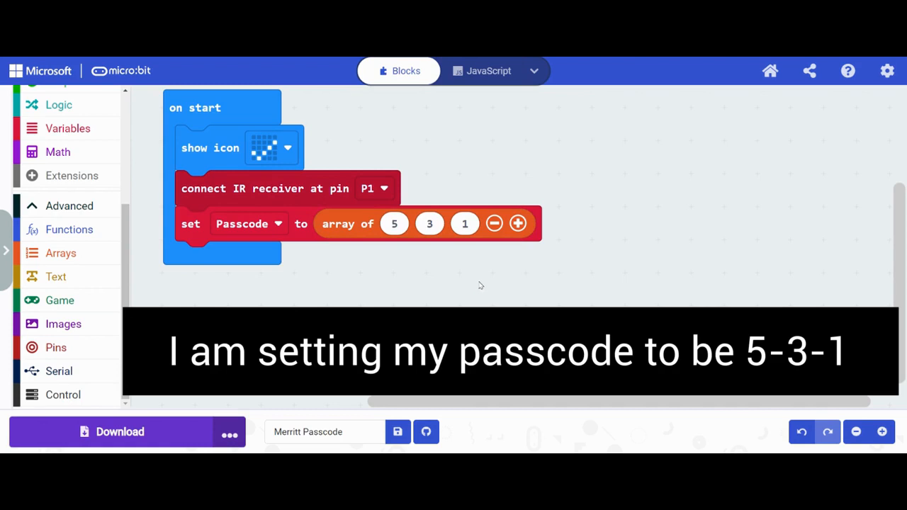
{"action": "mouse_move", "coordinate": [424, 276]}
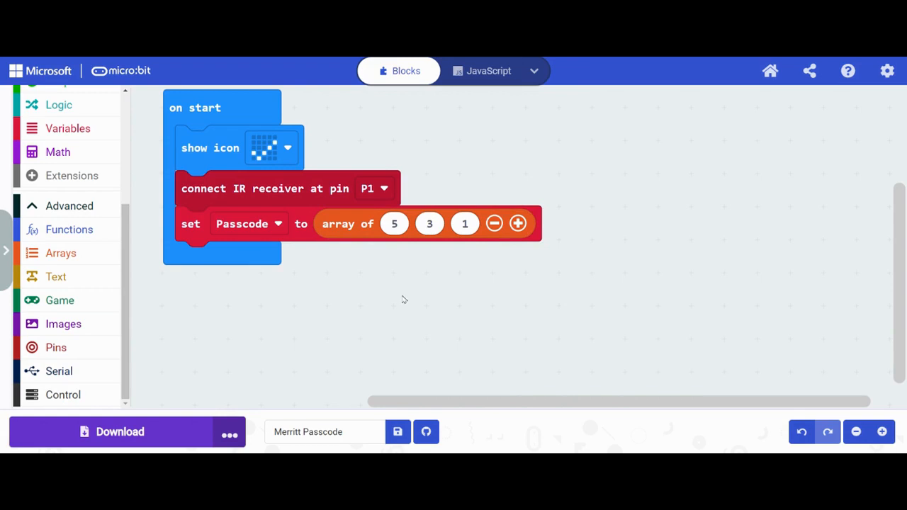
{"action": "mouse_move", "coordinate": [405, 294]}
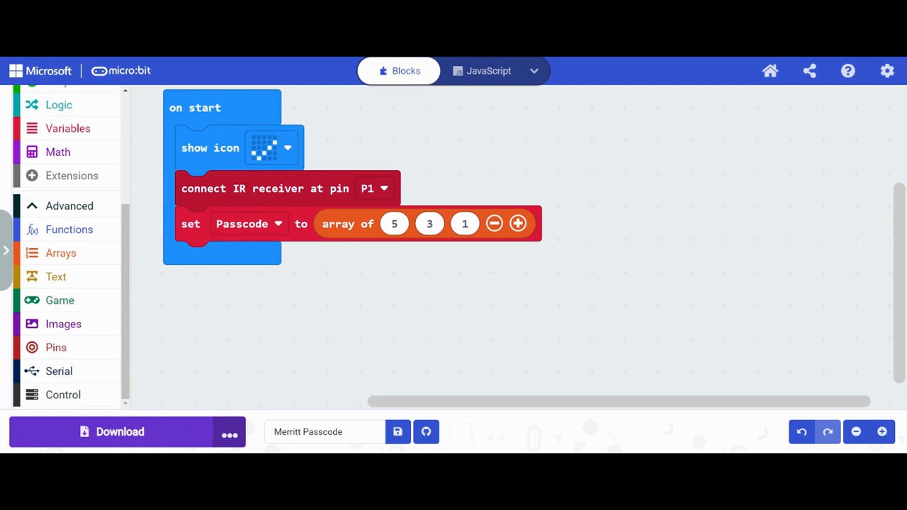
Add a second array block under Passcode, rename its variable 'Guess Code', and add a third slot.
{"action": "left_click", "coordinate": [60, 253]}
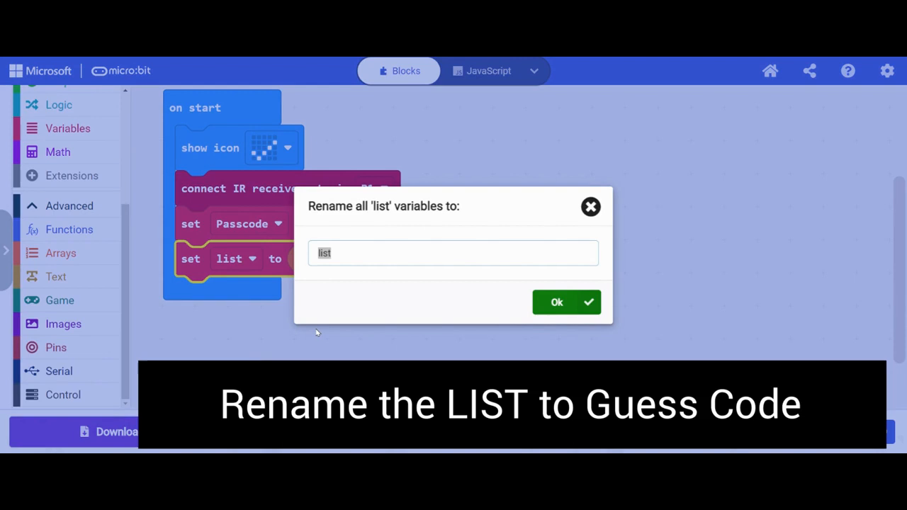
{"action": "type", "text": "Guess Code"}
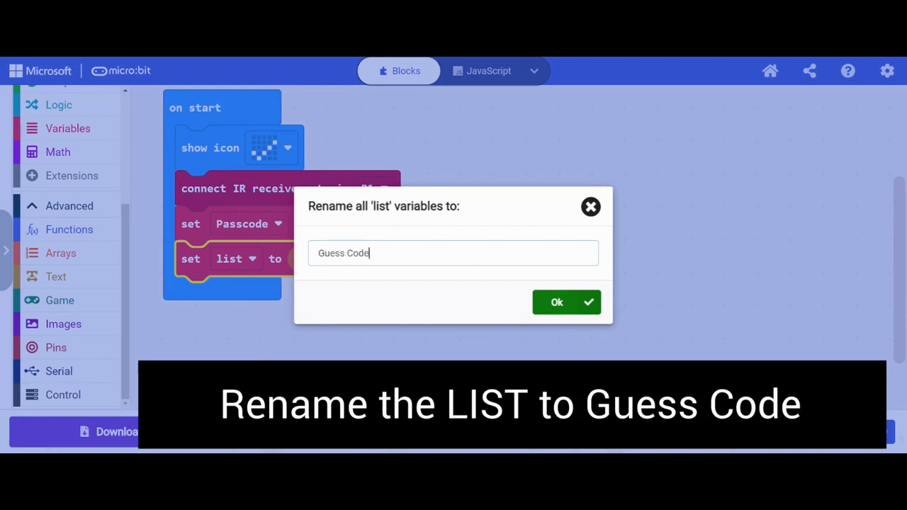
{"action": "left_click", "coordinate": [556, 302]}
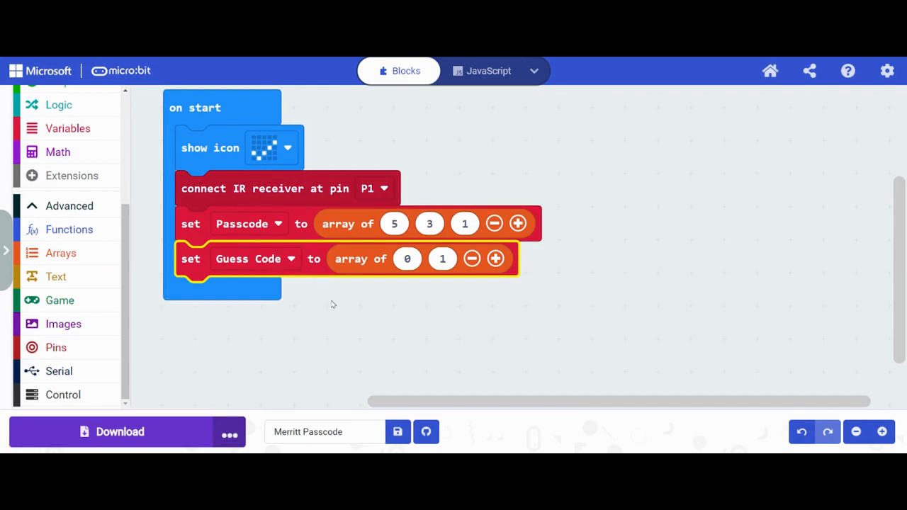
{"action": "left_click", "coordinate": [495, 257]}
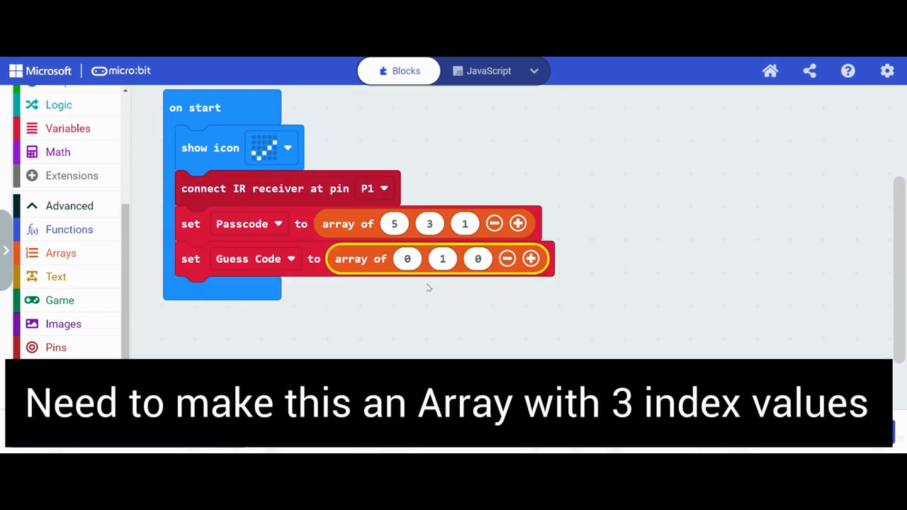
Change the middle Guess Code value from 1 to 0, giving 0, 0, 0.
{"action": "left_click", "coordinate": [443, 258]}
{"action": "type", "text": "0"}
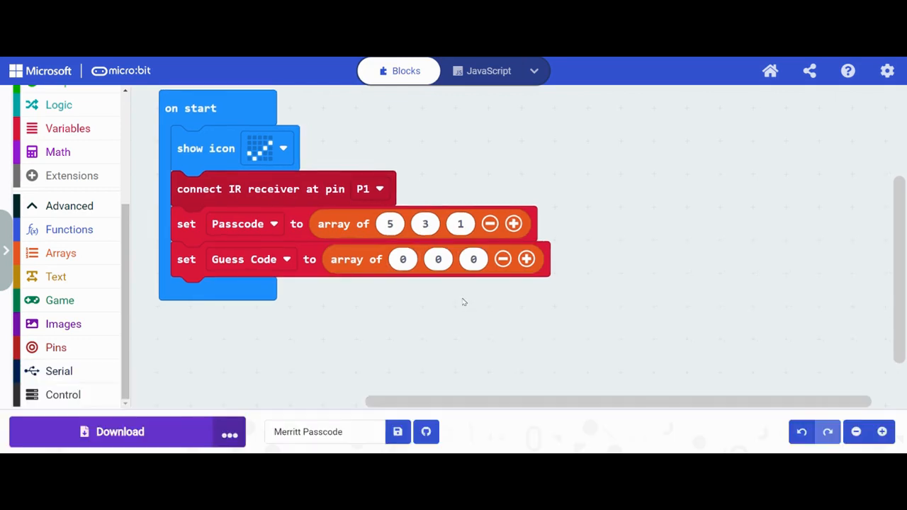
{"action": "mouse_move", "coordinate": [458, 305]}
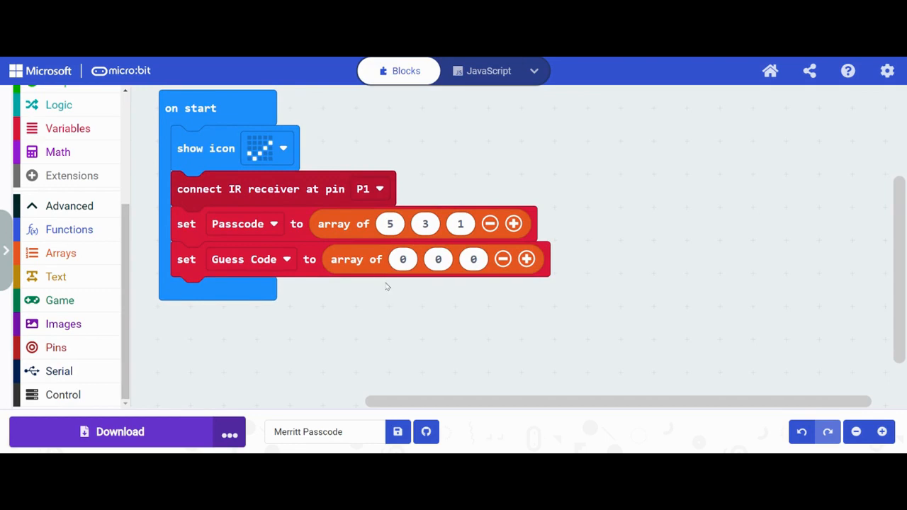
{"action": "mouse_move", "coordinate": [386, 286]}
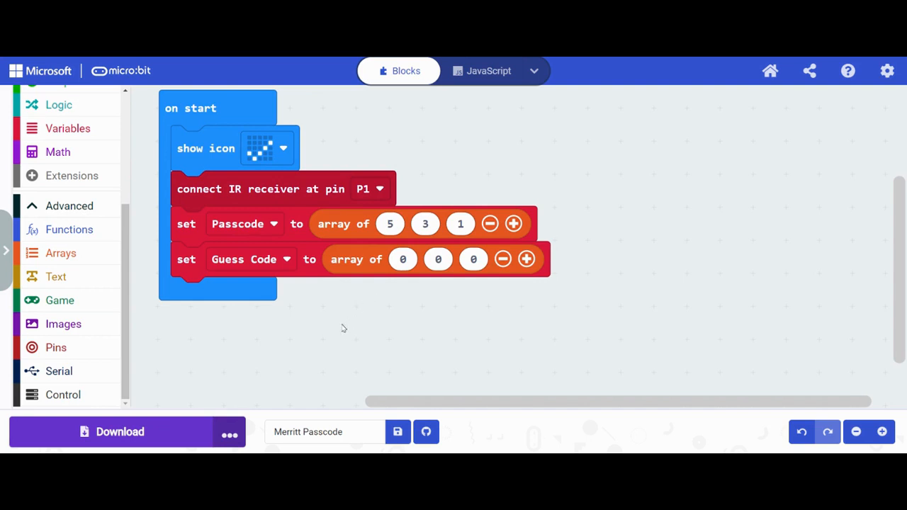
Create a variable named Digits and set it to 0 at the end of on start.
{"action": "left_click", "coordinate": [67, 128]}
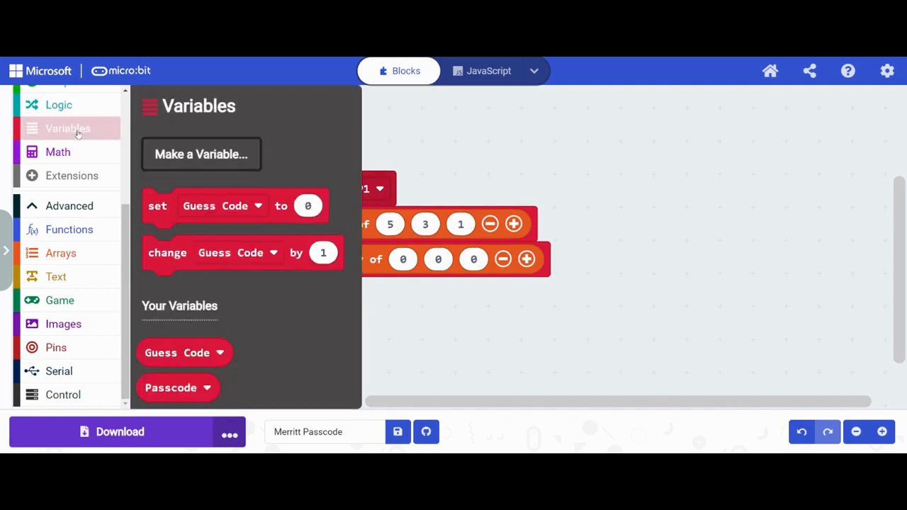
{"action": "left_click", "coordinate": [201, 154]}
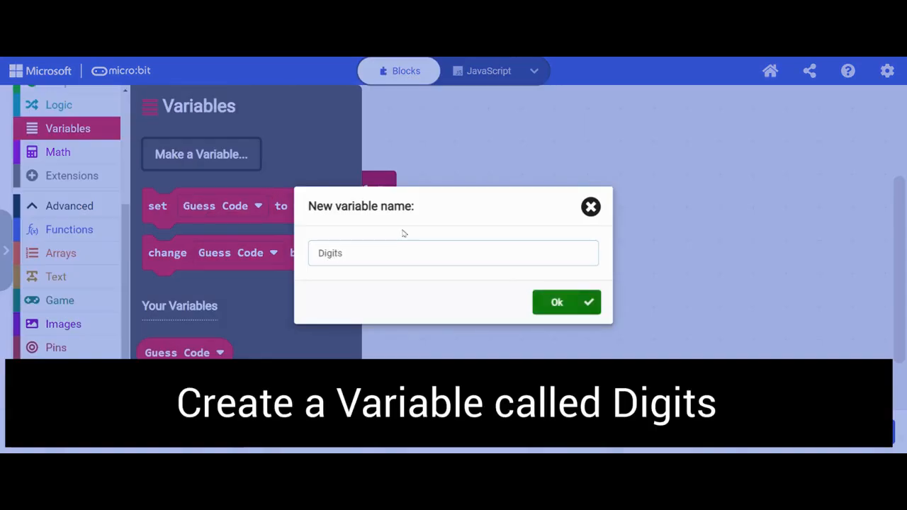
{"action": "left_click", "coordinate": [557, 302]}
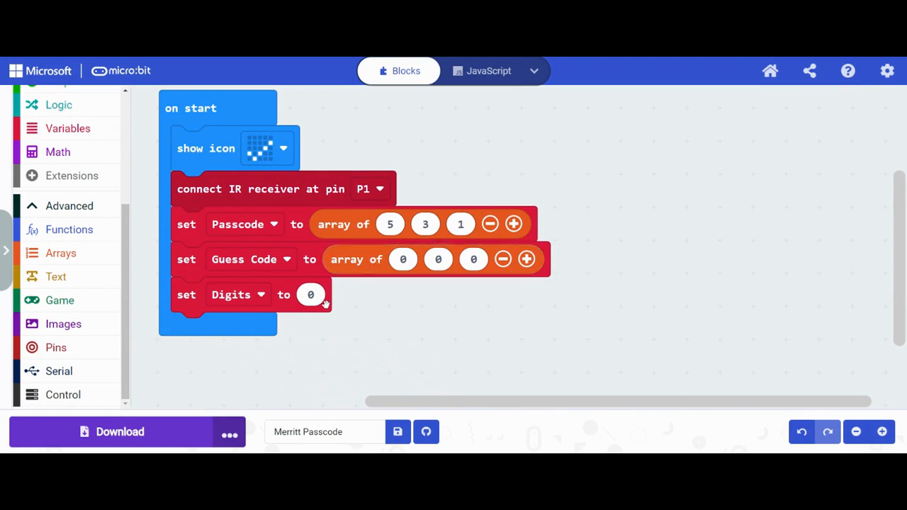
{"action": "mouse_move", "coordinate": [494, 312]}
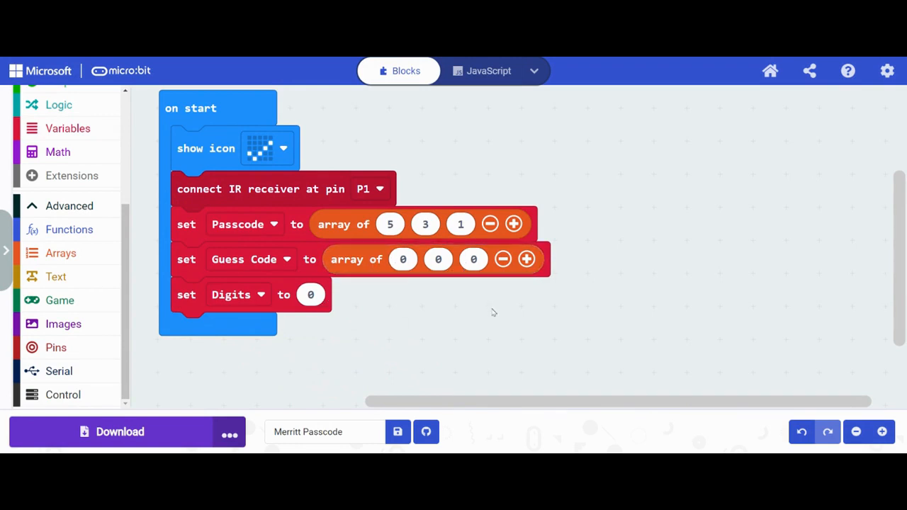